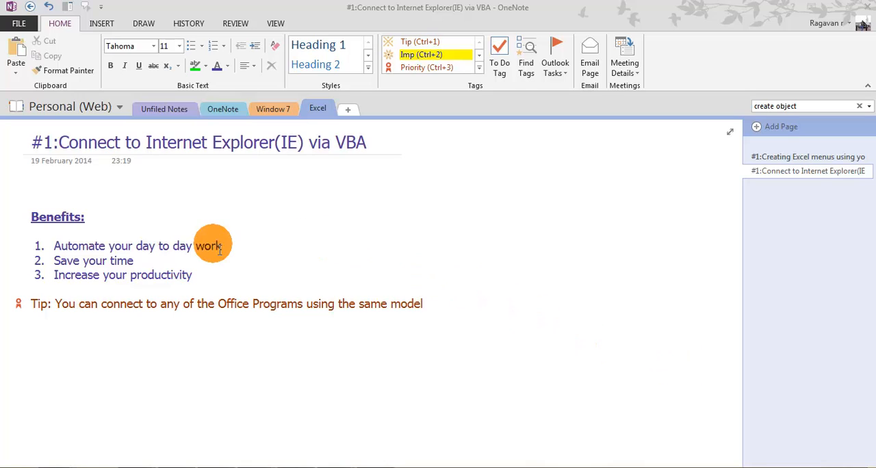
pyautogui.moveTo(315, 289)
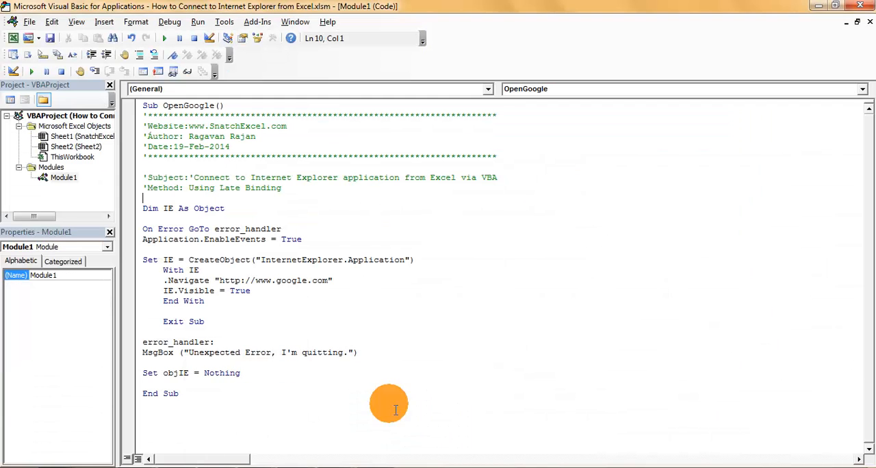
pyautogui.moveTo(353, 291)
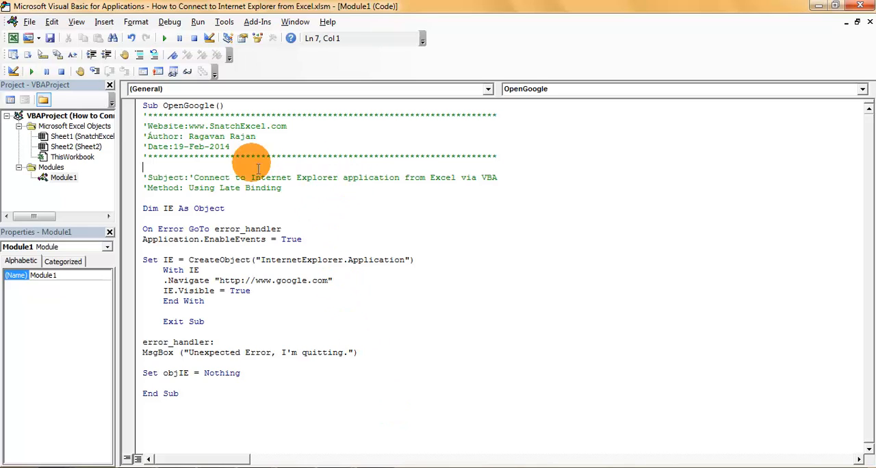
pyautogui.moveTo(114, 127)
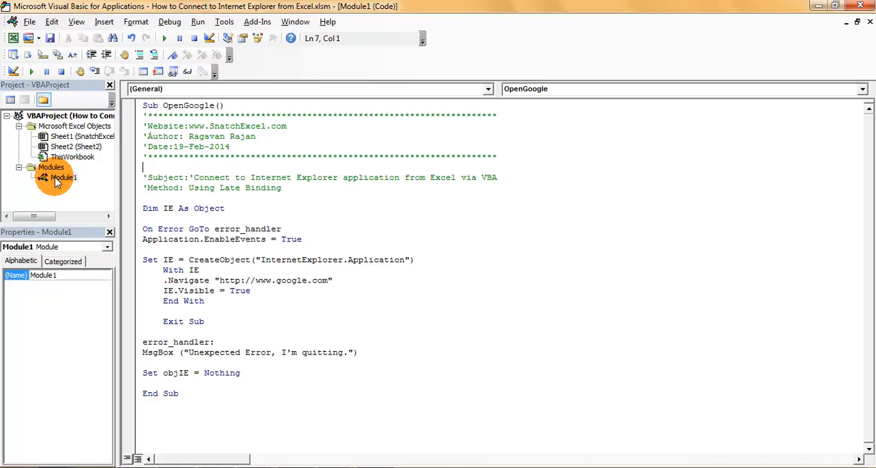
# From Module1's options, start typing the 'Sub OpenMicrosoft' macro header
pyautogui.rightClick(64, 177)
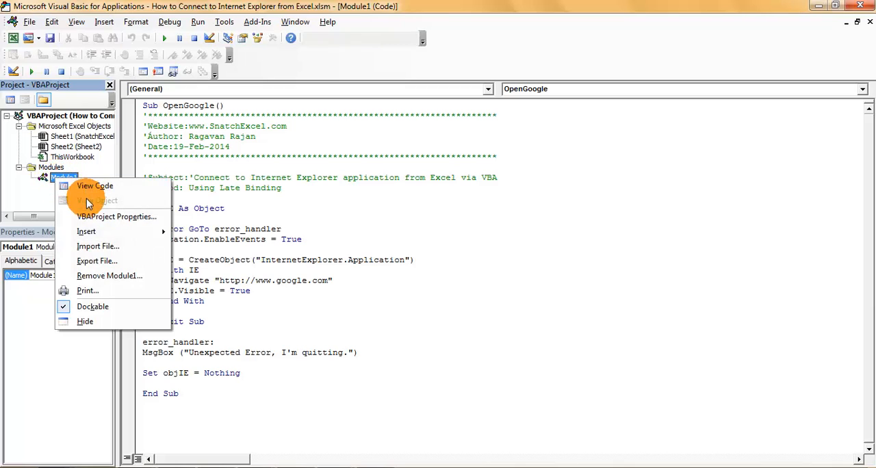
pyautogui.moveTo(86, 231)
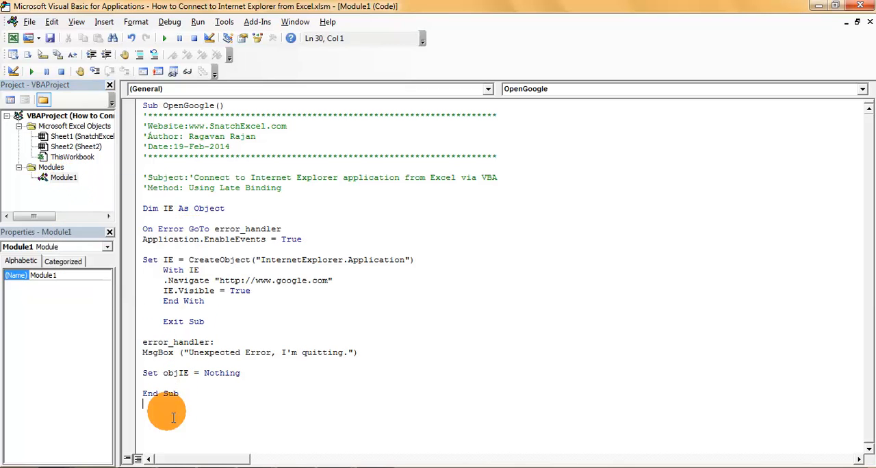
pyautogui.write('Sub')
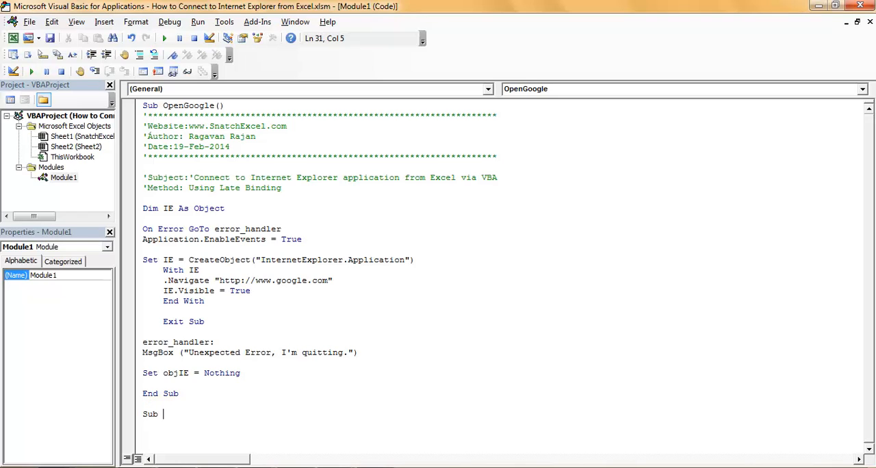
pyautogui.write('O')
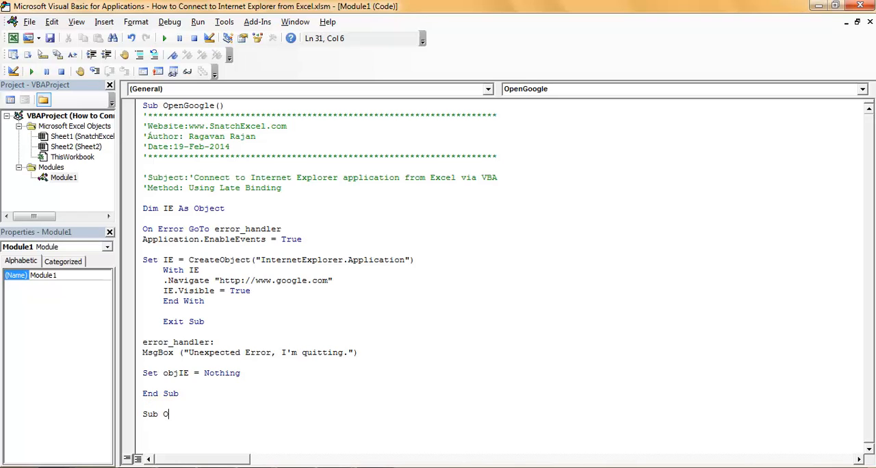
pyautogui.write('pen')
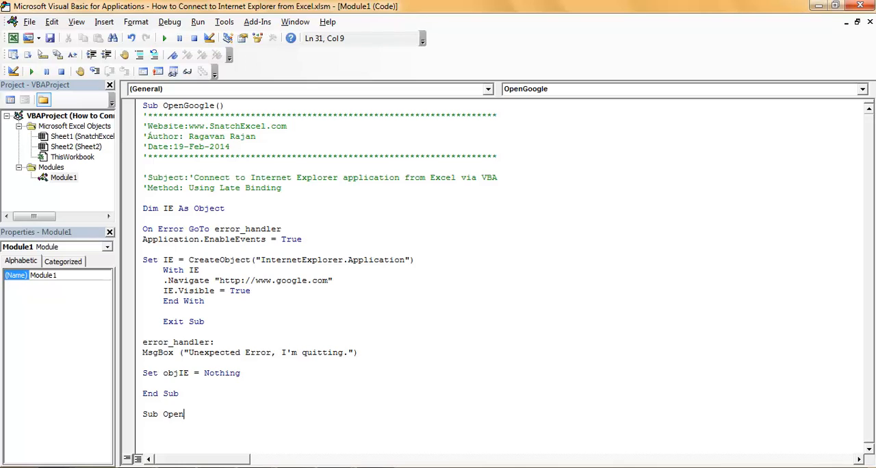
pyautogui.write('Micro')
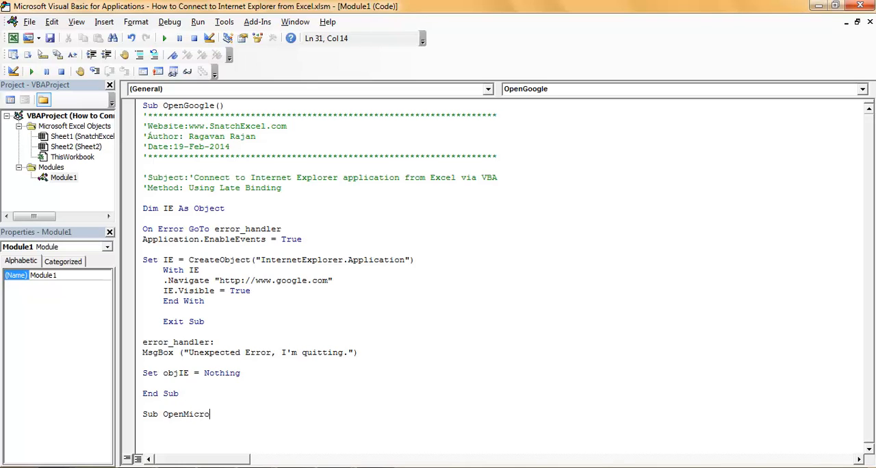
pyautogui.write('soft')
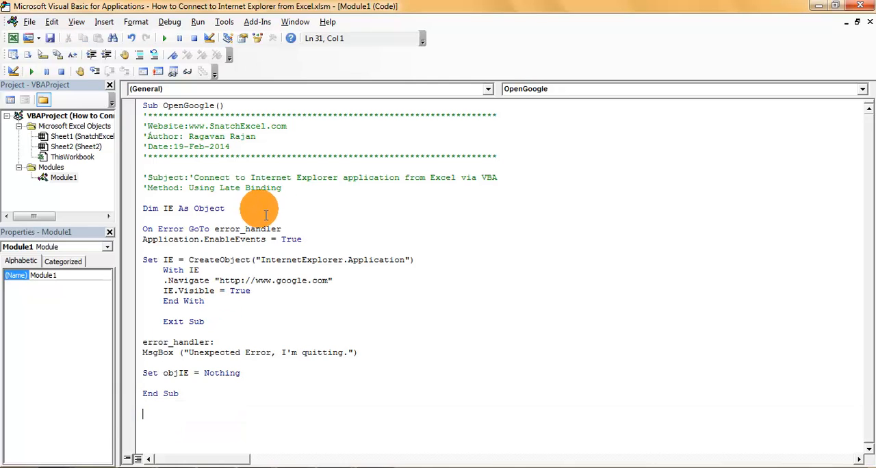
pyautogui.moveTo(257, 213)
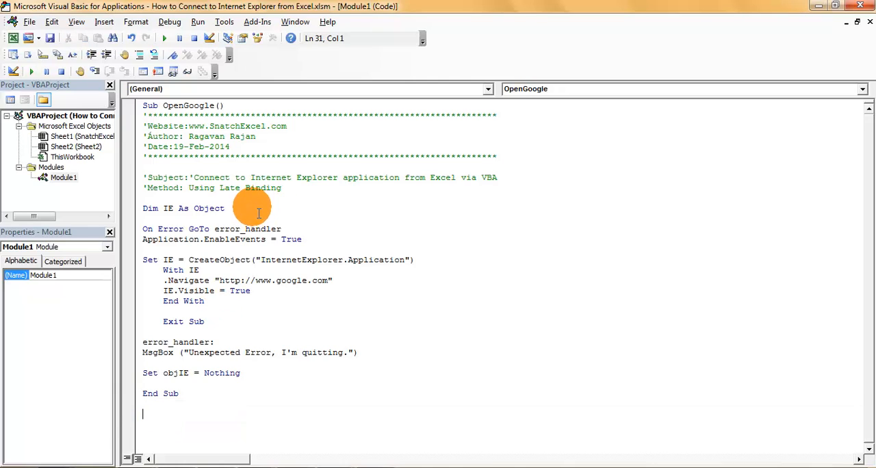
pyautogui.moveTo(241, 228)
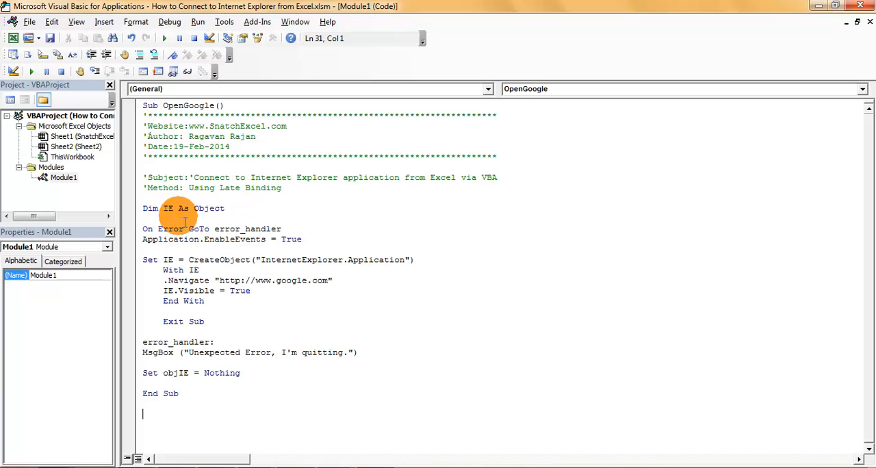
pyautogui.moveTo(203, 196)
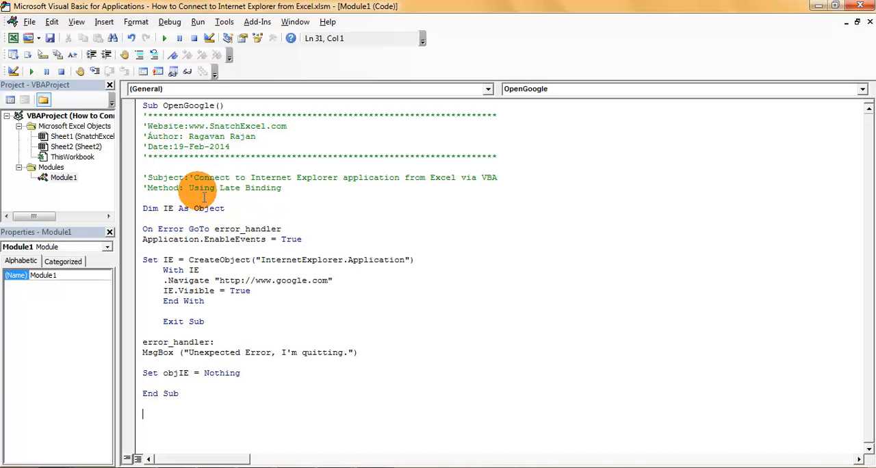
pyautogui.moveTo(255, 198)
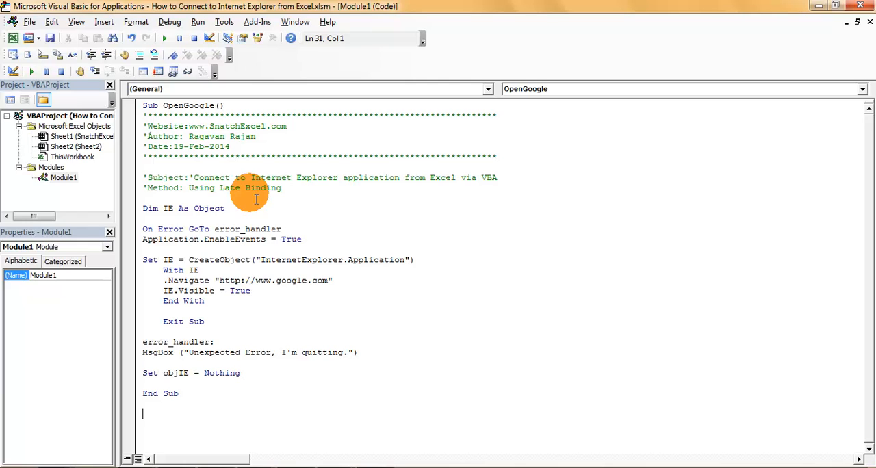
pyautogui.moveTo(256, 229)
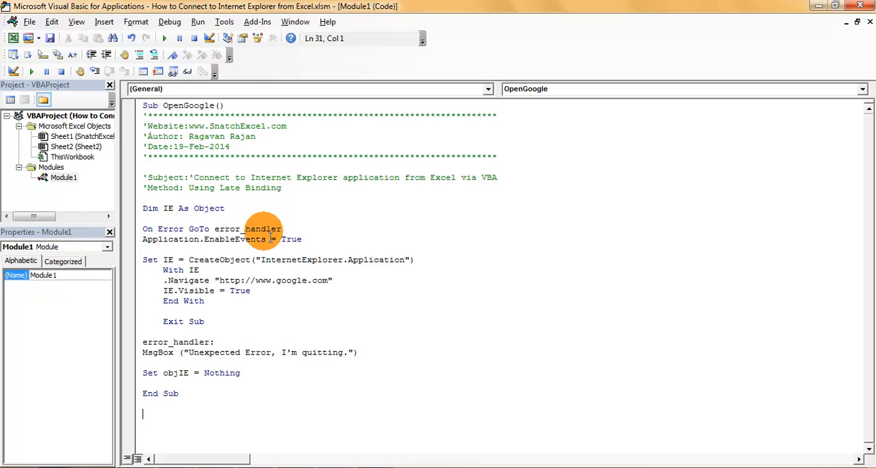
pyautogui.moveTo(289, 239)
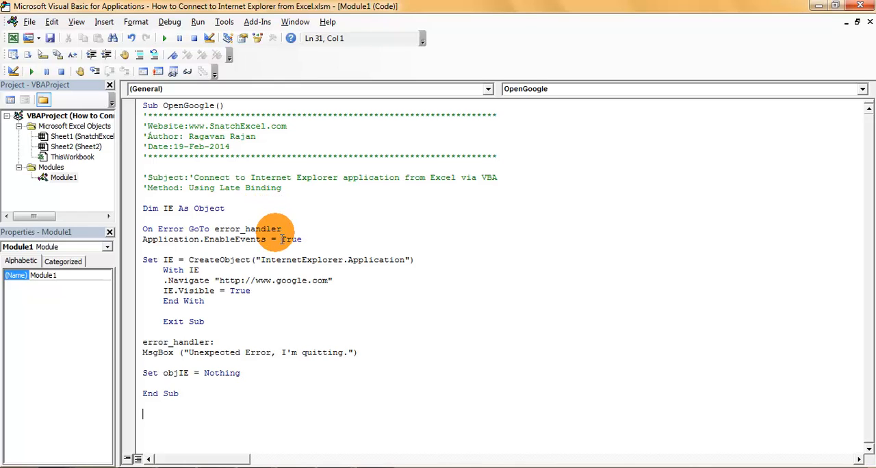
pyautogui.moveTo(329, 224)
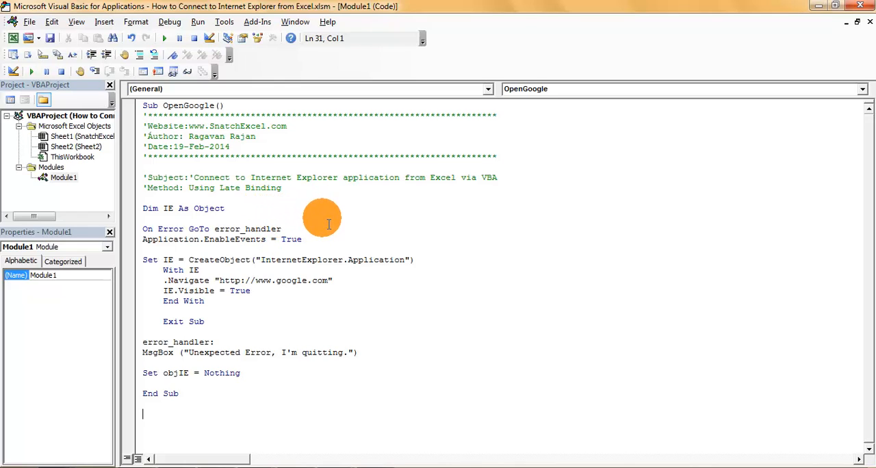
pyautogui.moveTo(319, 253)
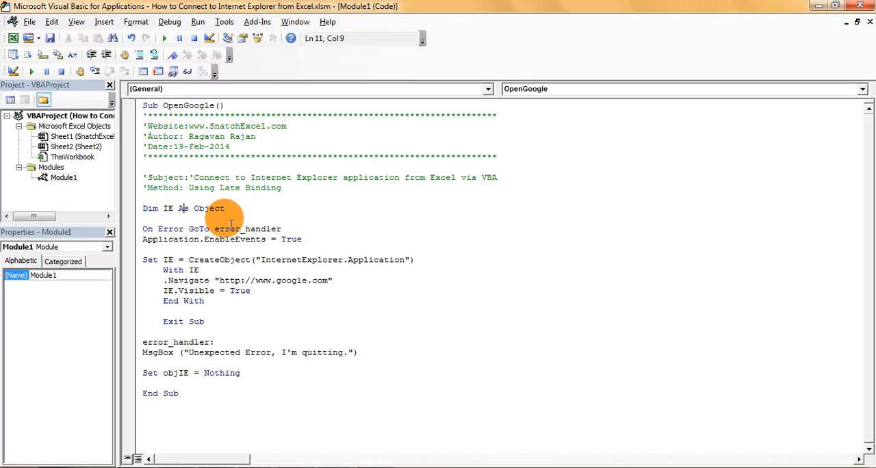
# Add an IE.navigate "htttP://w.bing.com" statement after the CreateObject line
pyautogui.moveTo(142, 229); pyautogui.dragTo(302, 239)
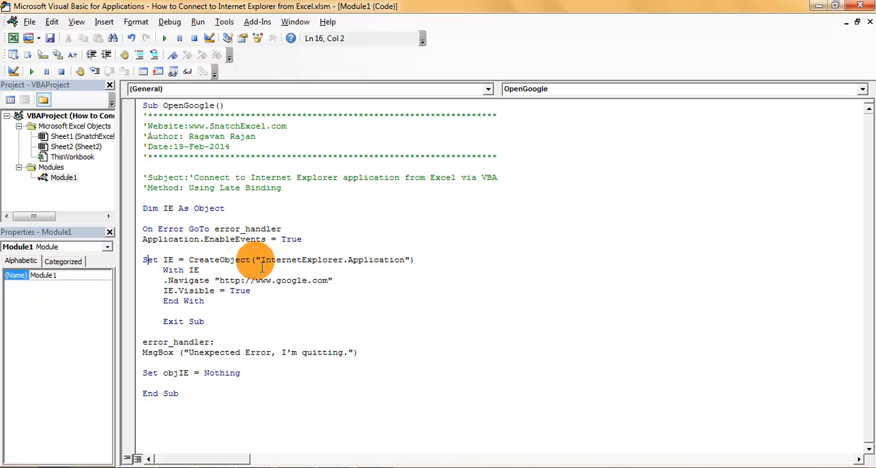
pyautogui.moveTo(276, 260)
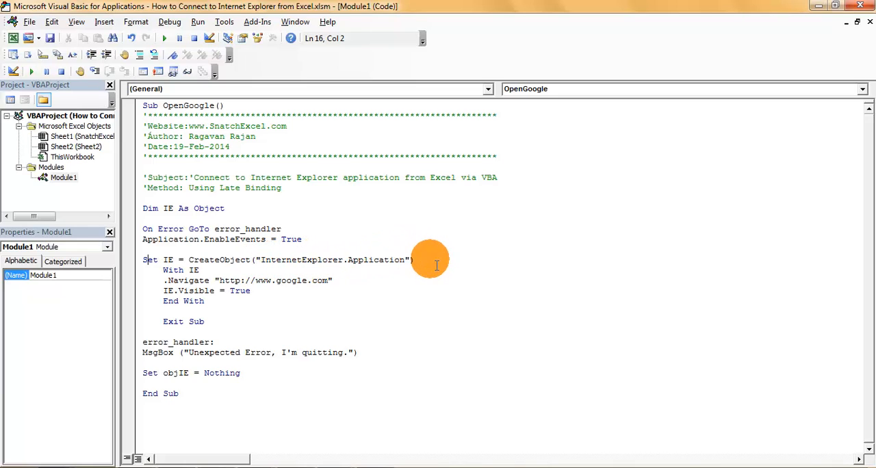
pyautogui.click(414, 260)
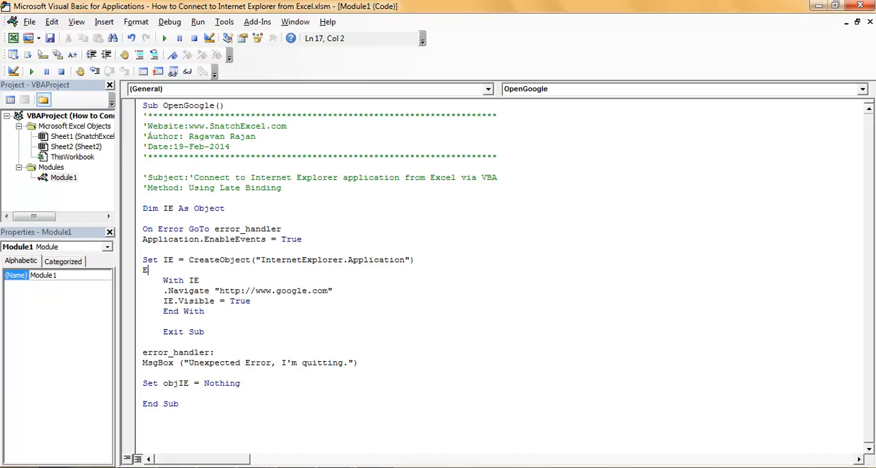
pyautogui.write('IE.n')
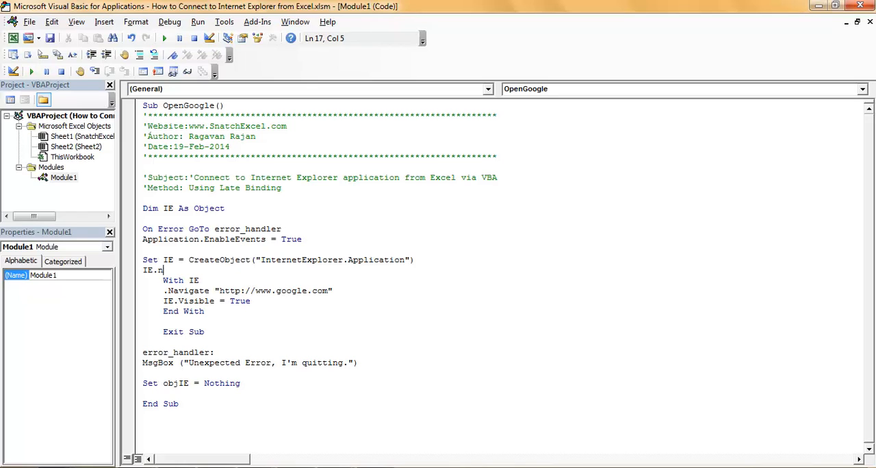
pyautogui.write('avigate')
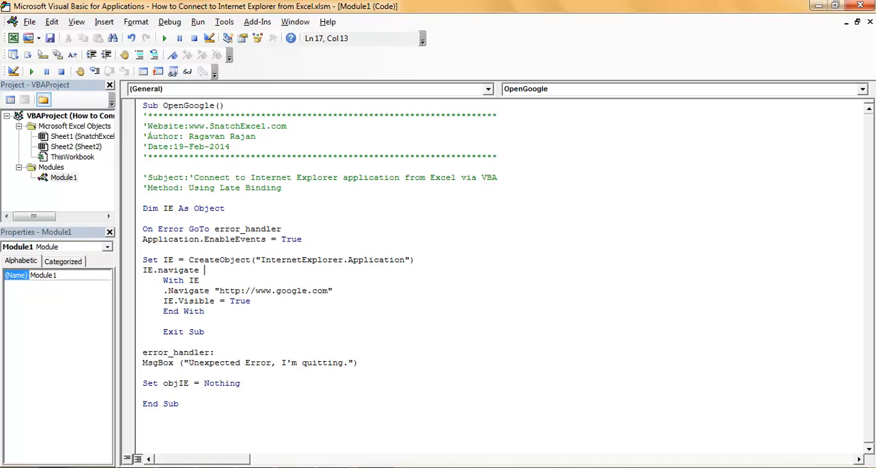
pyautogui.write('"htt')
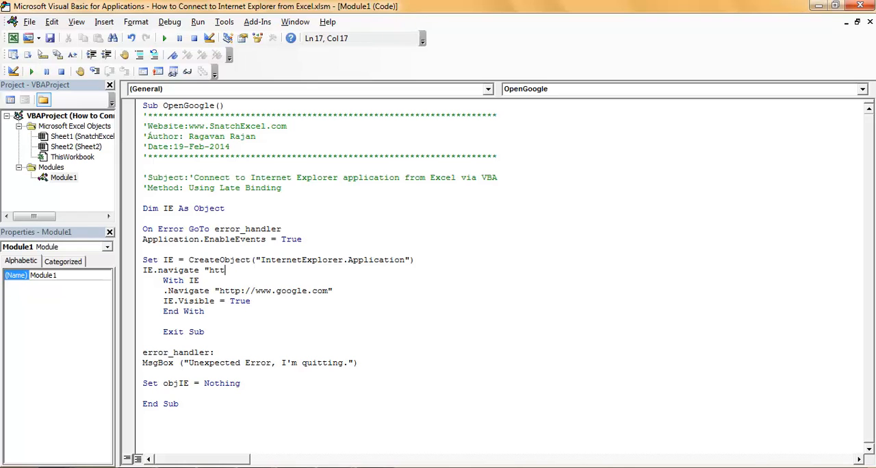
pyautogui.write('P://')
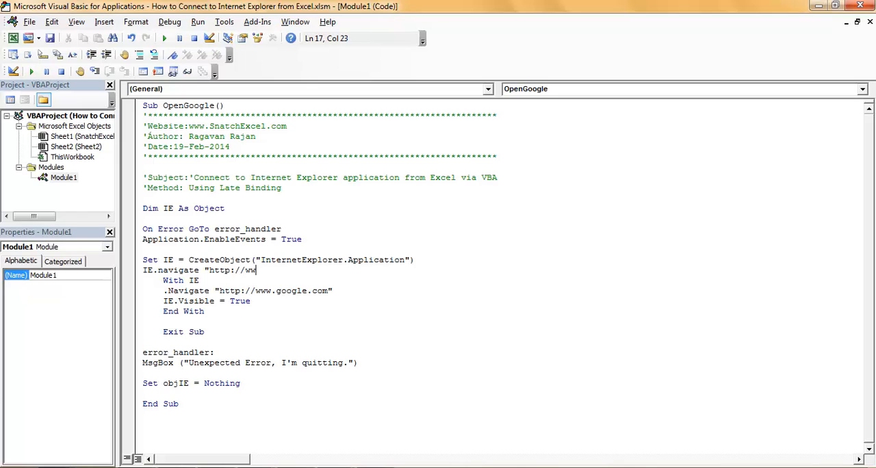
pyautogui.write('w.bing')
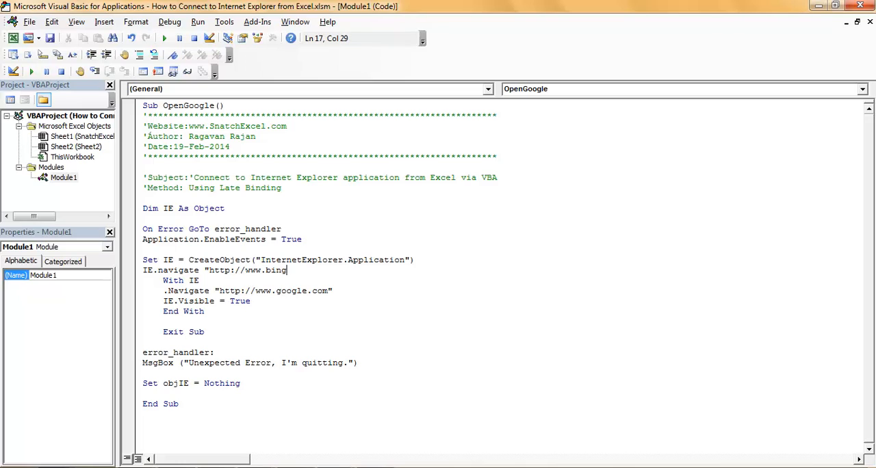
pyautogui.write('.com')
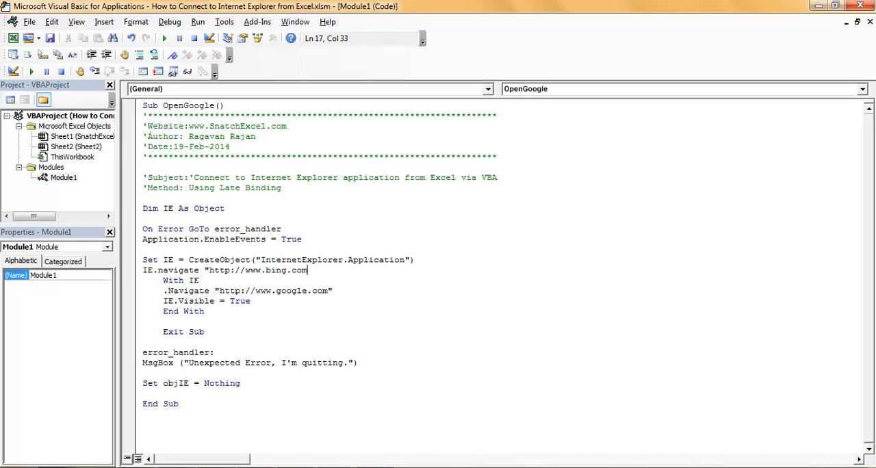
pyautogui.write('"')
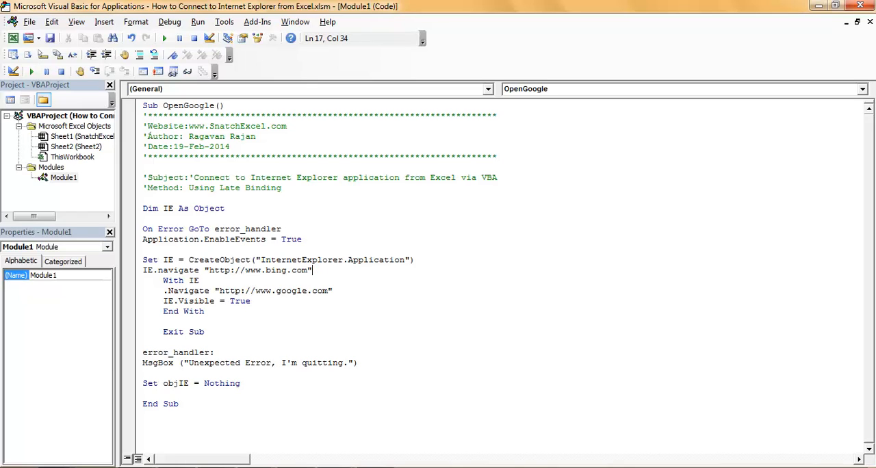
pyautogui.press('Enter')
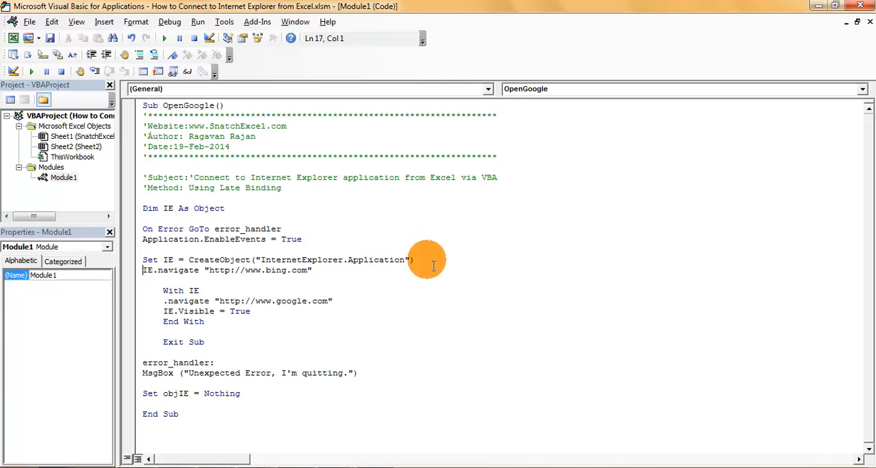
pyautogui.moveTo(173, 288)
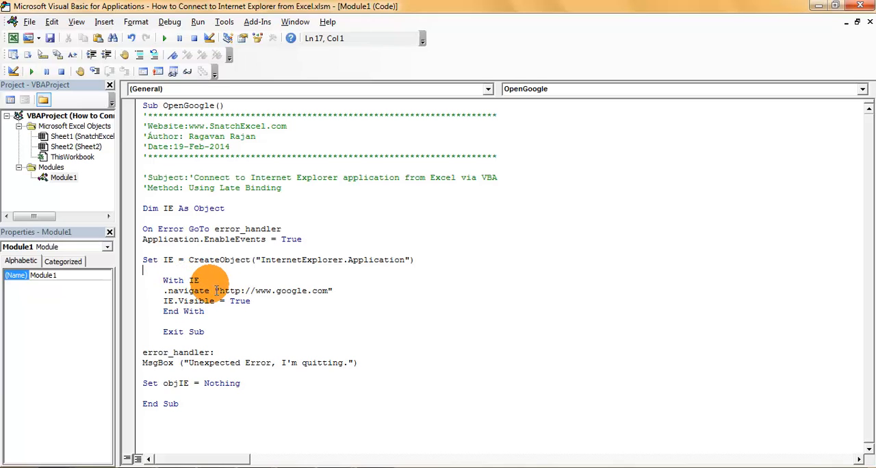
# Move through the With IE line and Exit Sub, selecting the error_handler label
pyautogui.click(198, 280)
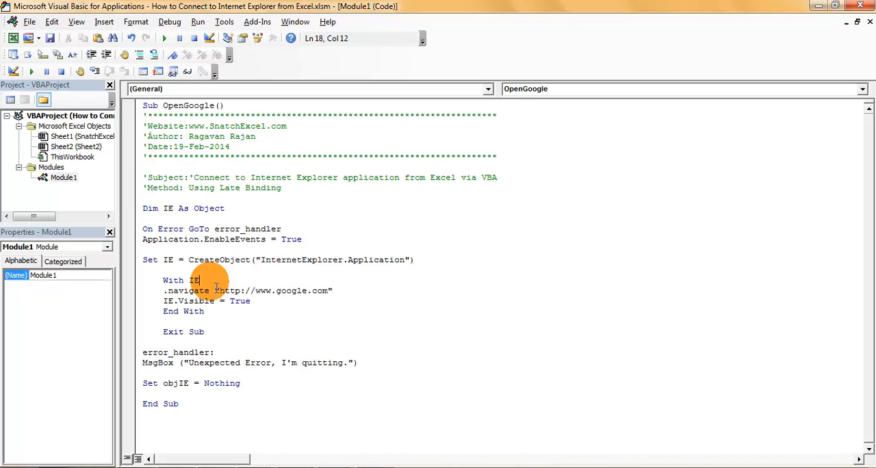
pyautogui.moveTo(173, 276)
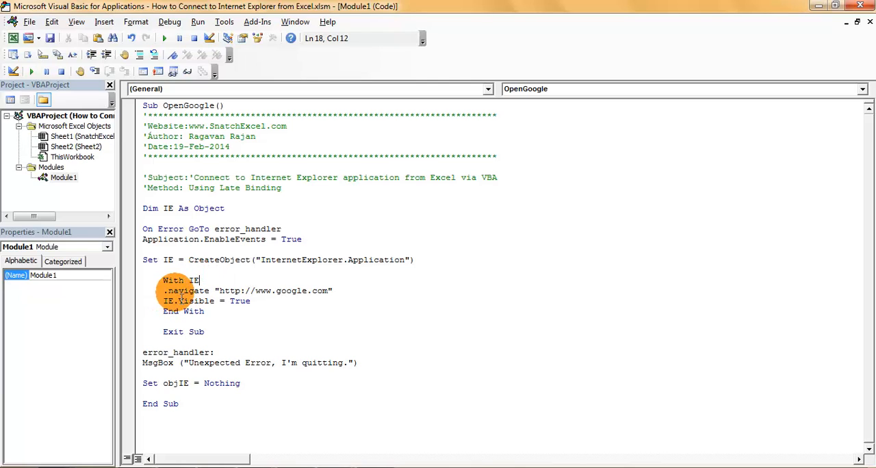
pyautogui.moveTo(347, 288)
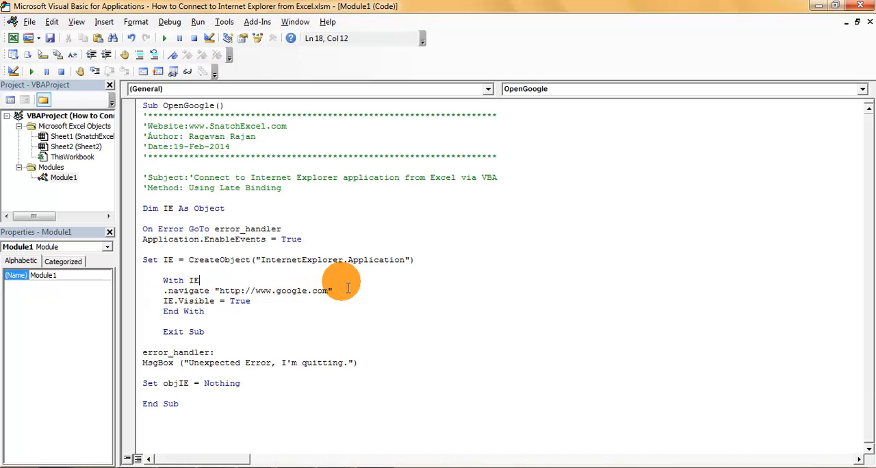
pyautogui.moveTo(247, 290)
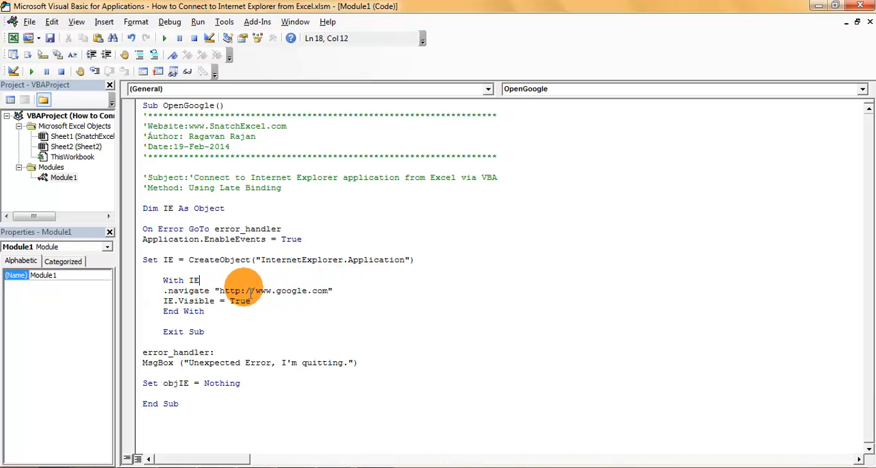
pyautogui.moveTo(280, 290)
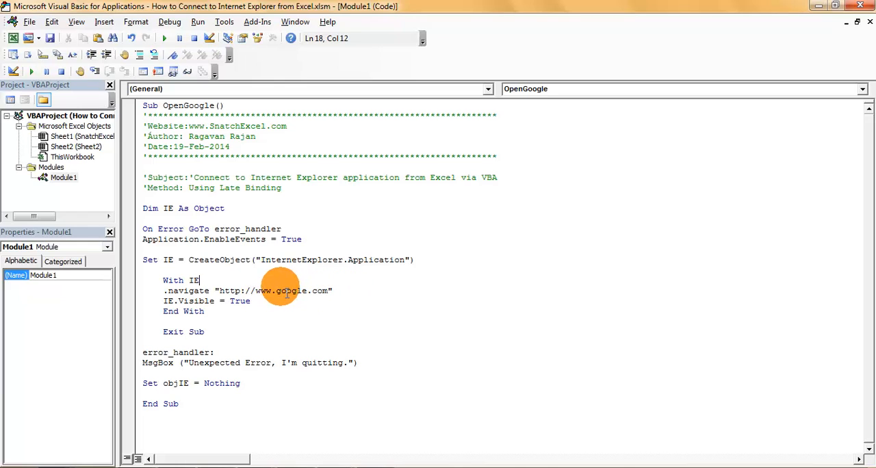
pyautogui.moveTo(347, 303)
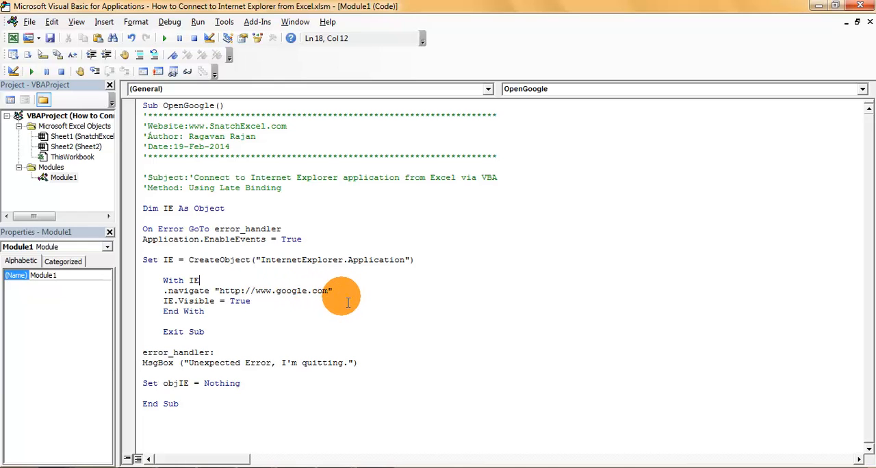
pyautogui.moveTo(342, 299)
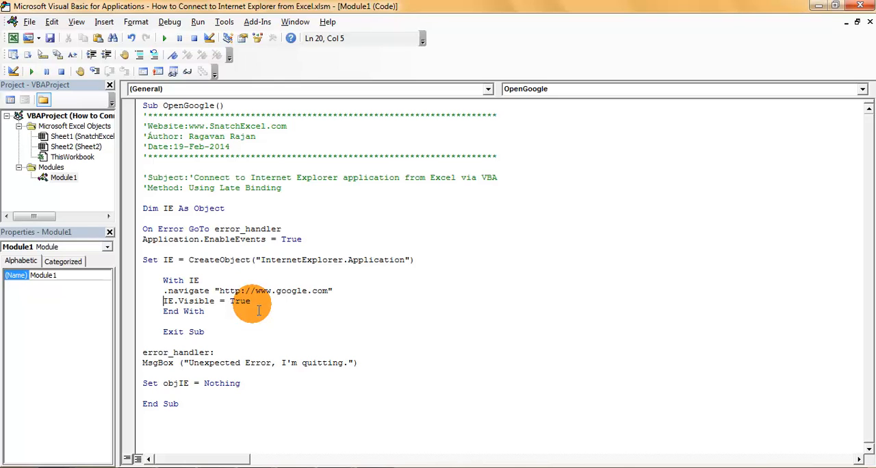
pyautogui.moveTo(183, 332)
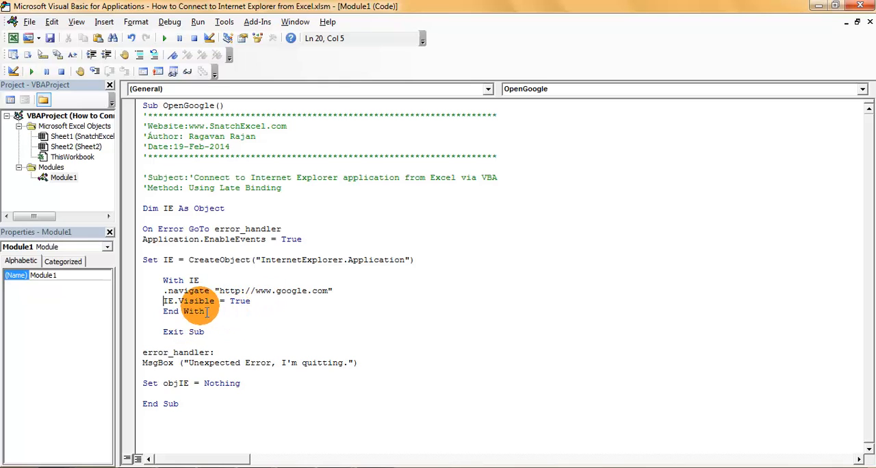
pyautogui.click(205, 311)
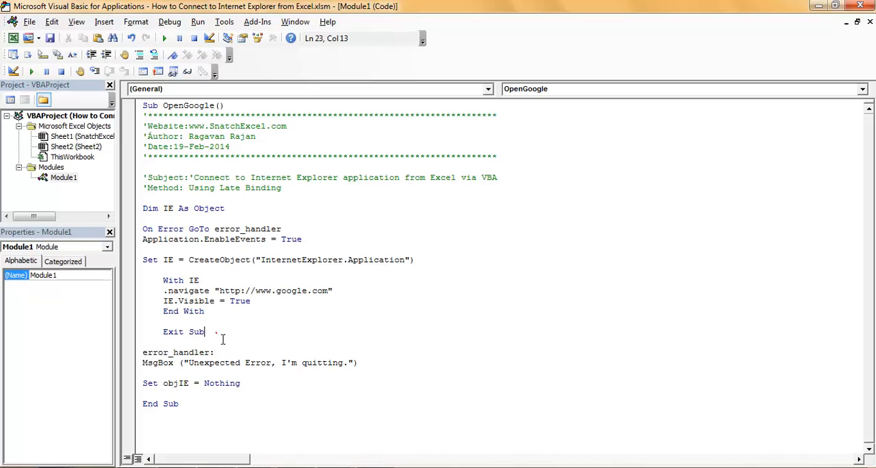
pyautogui.click(207, 332)
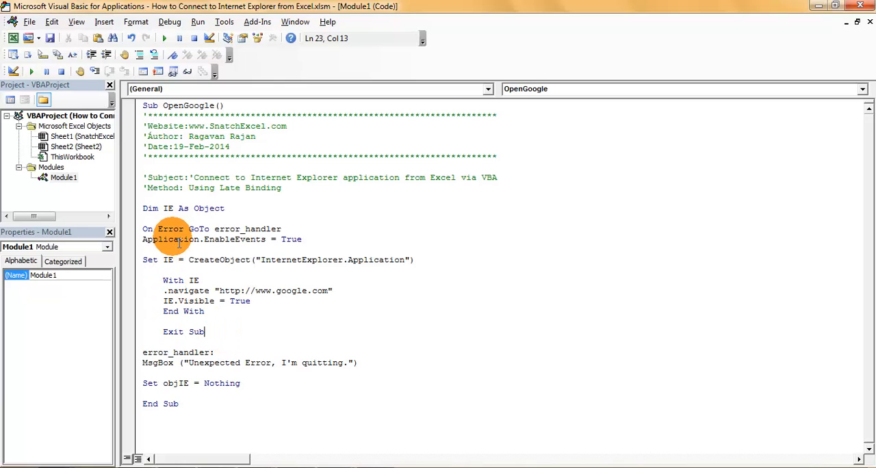
pyautogui.moveTo(323, 240)
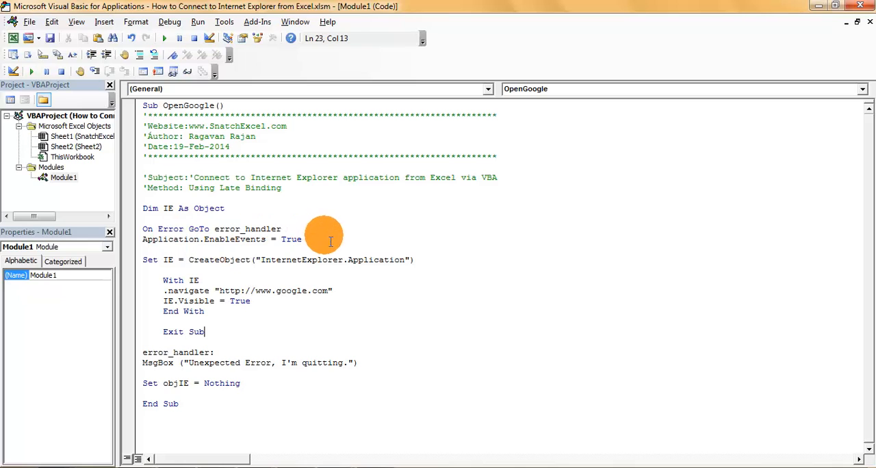
pyautogui.moveTo(157, 233)
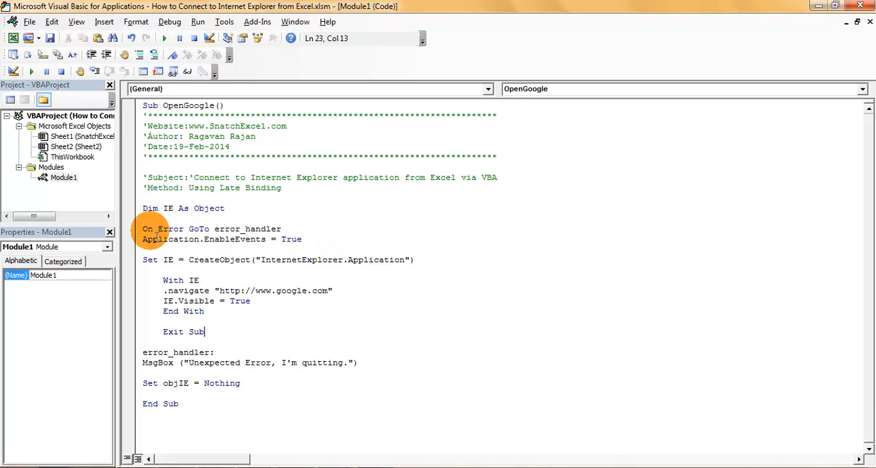
pyautogui.moveTo(240, 233)
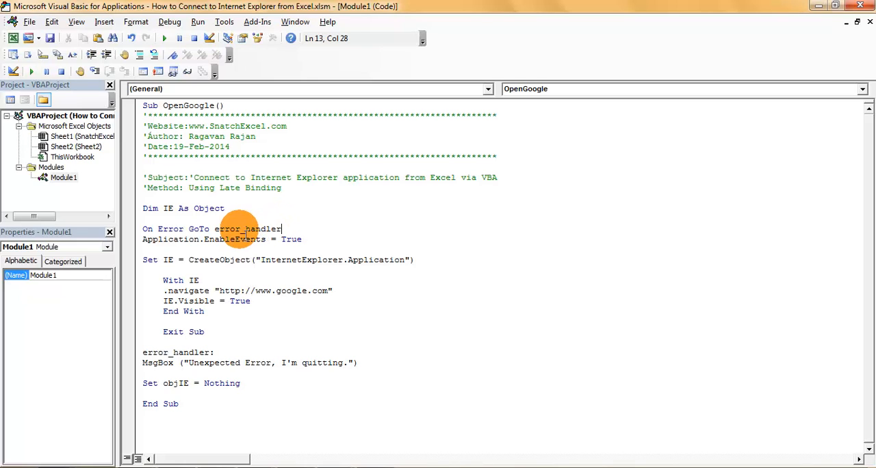
pyautogui.moveTo(258, 249)
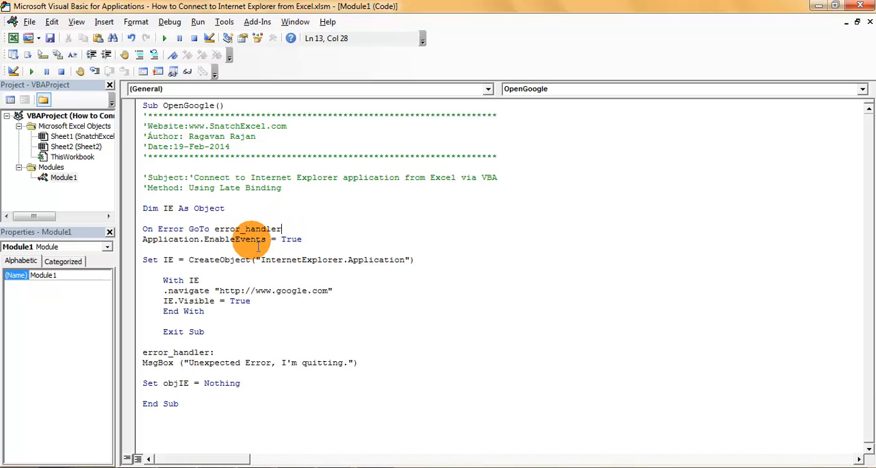
pyautogui.doubleClick(156, 352)
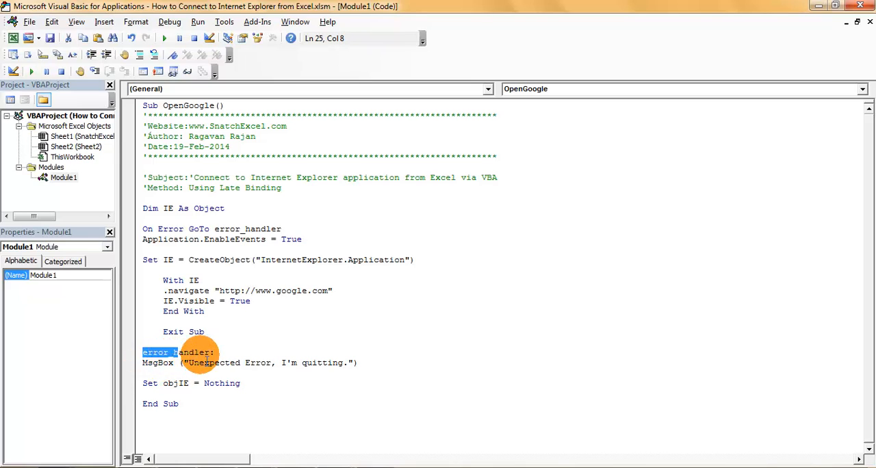
pyautogui.moveTo(292, 301)
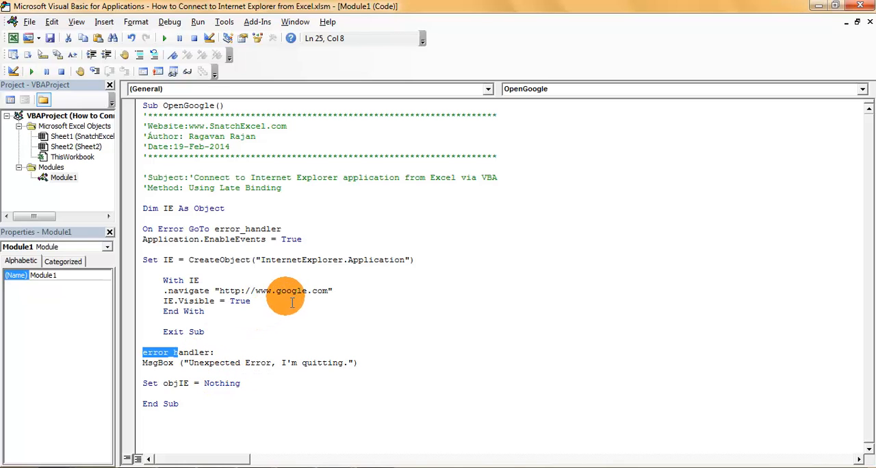
pyautogui.moveTo(219, 363)
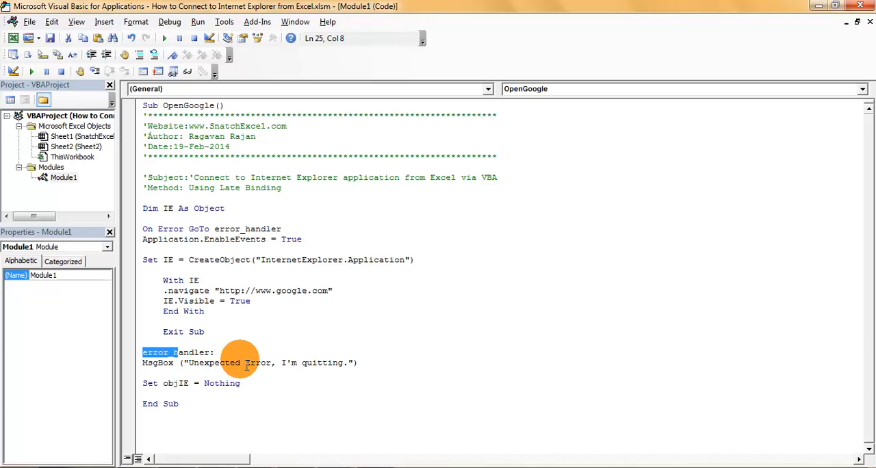
pyautogui.moveTo(311, 363)
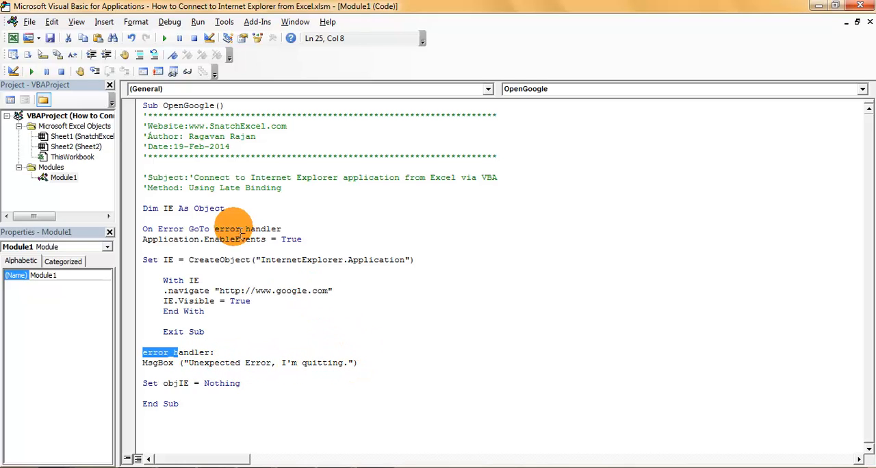
# Go to the end of the EnableEvents line, then into OneNote's Benefits note
pyautogui.click(144, 239)
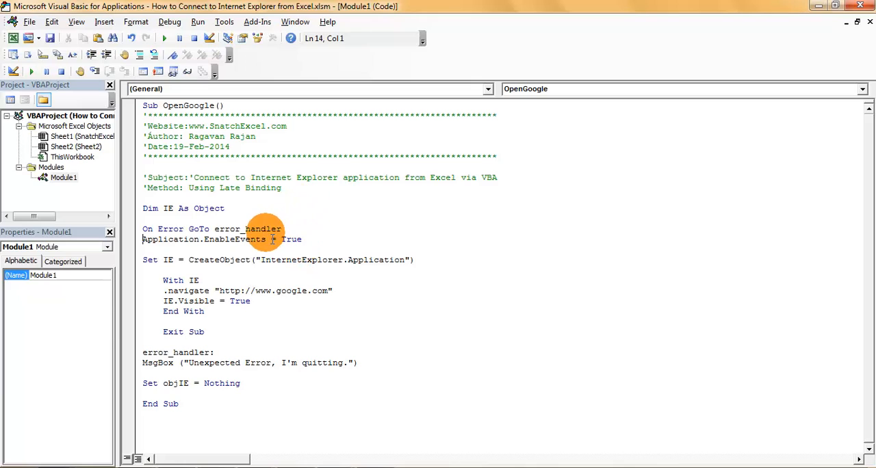
pyautogui.moveTo(293, 239)
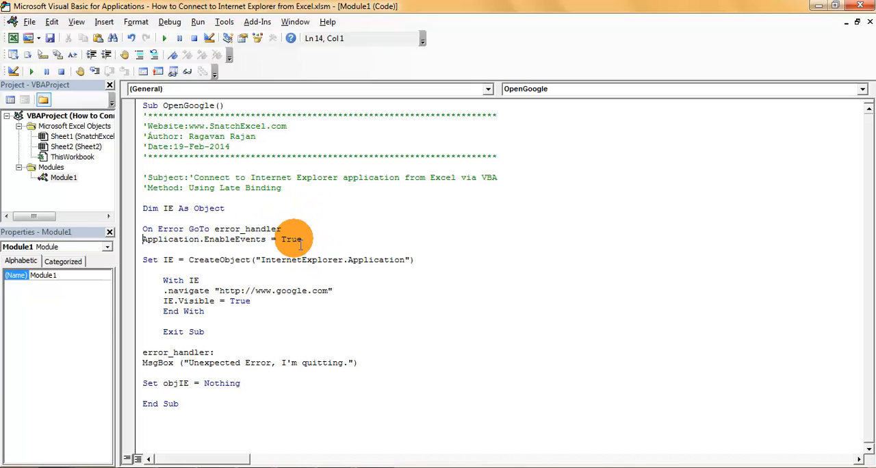
pyautogui.moveTo(315, 245)
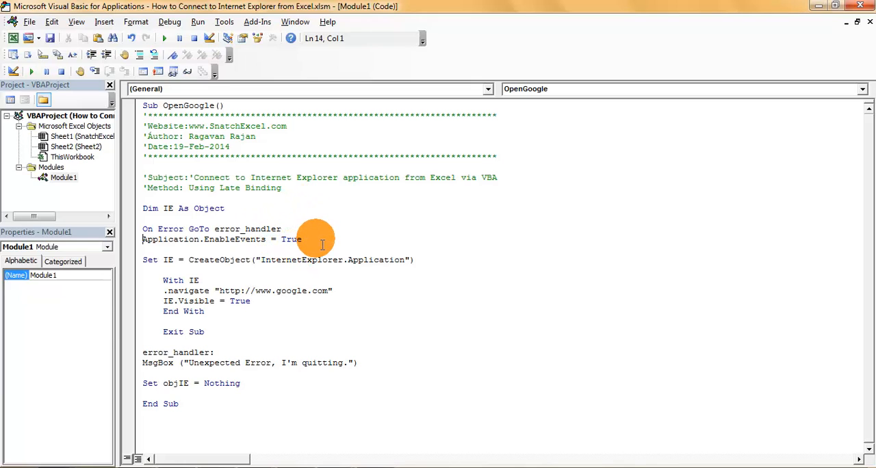
pyautogui.click(303, 239)
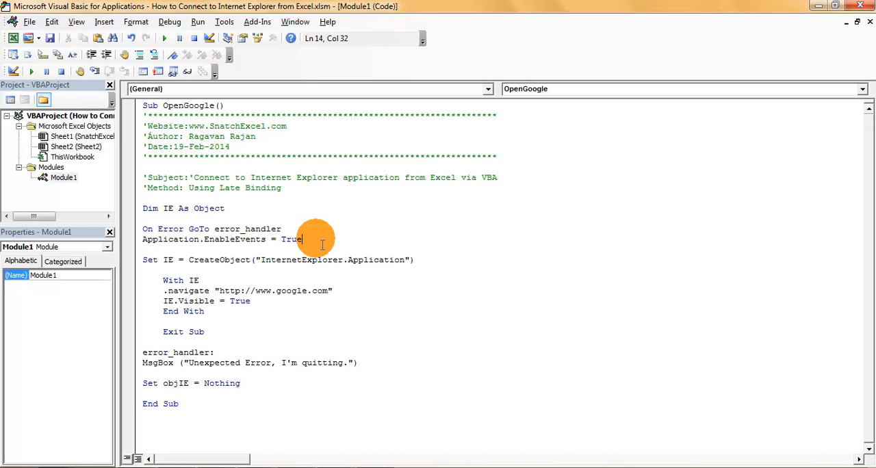
pyautogui.moveTo(133, 386)
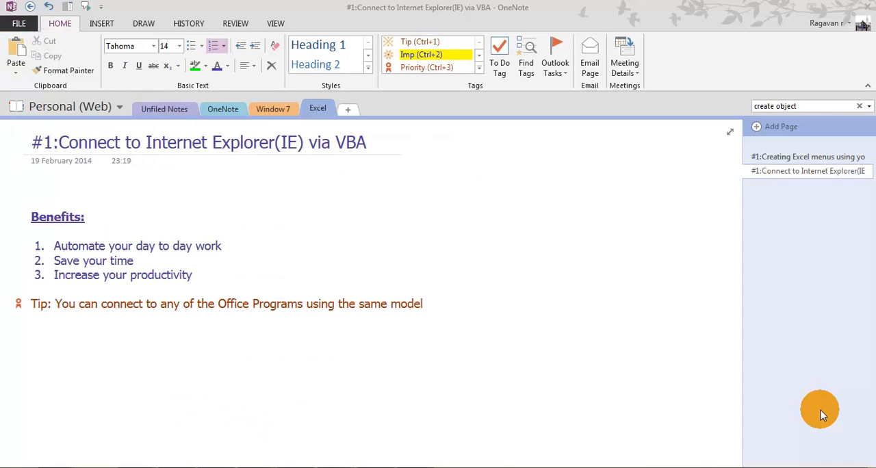
pyautogui.click(193, 276)
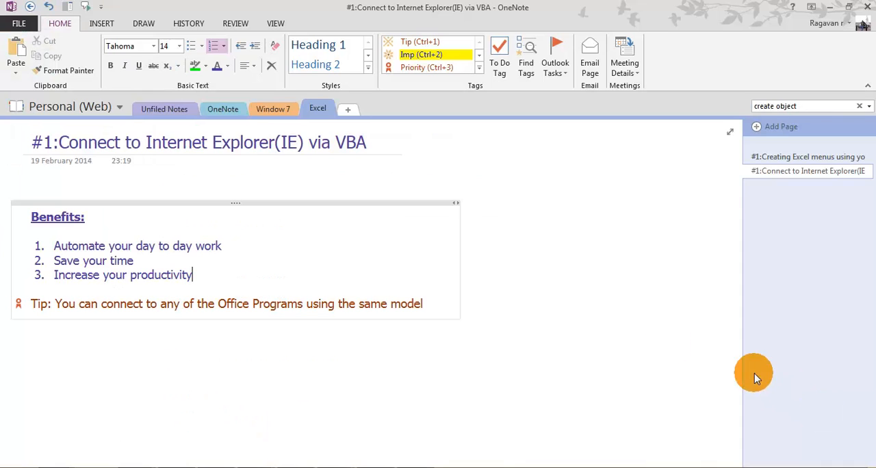
pyautogui.moveTo(472, 245)
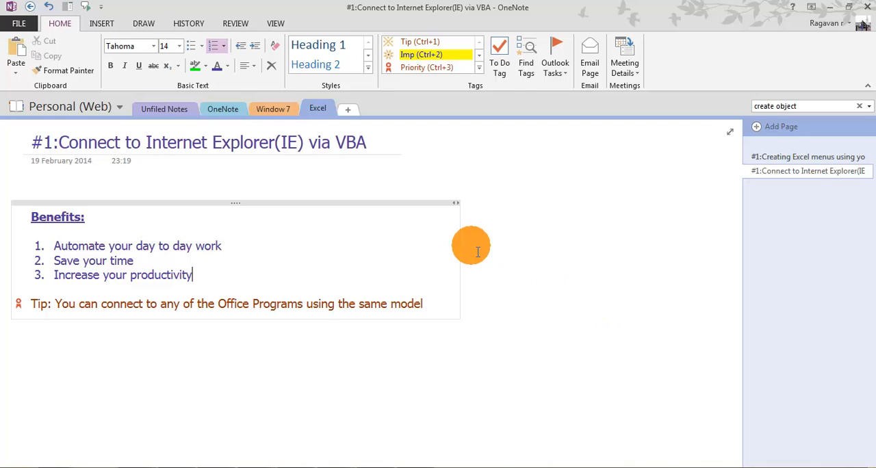
pyautogui.moveTo(279, 200)
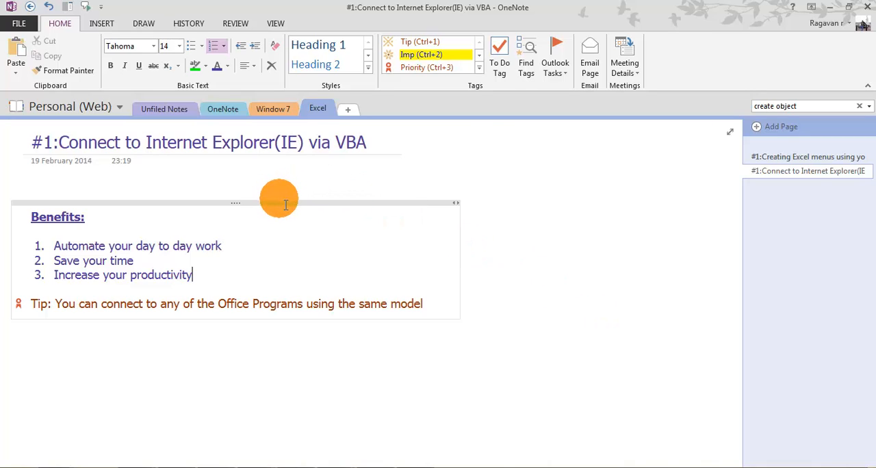
pyautogui.moveTo(288, 218)
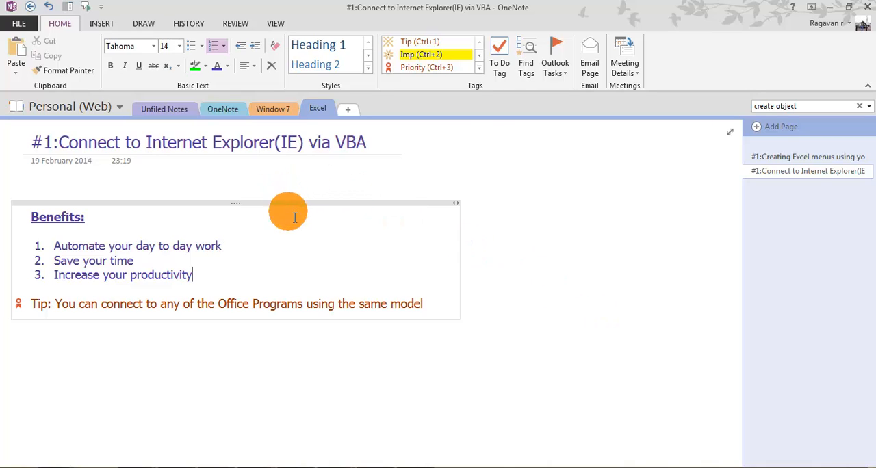
pyautogui.moveTo(292, 241)
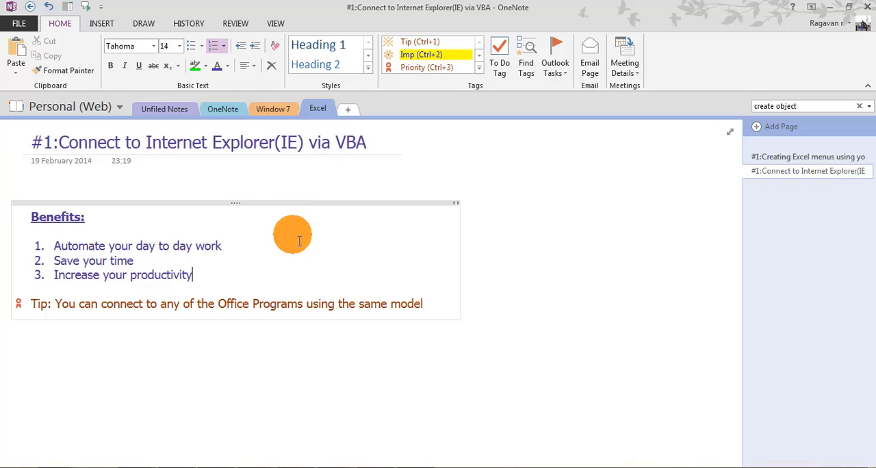